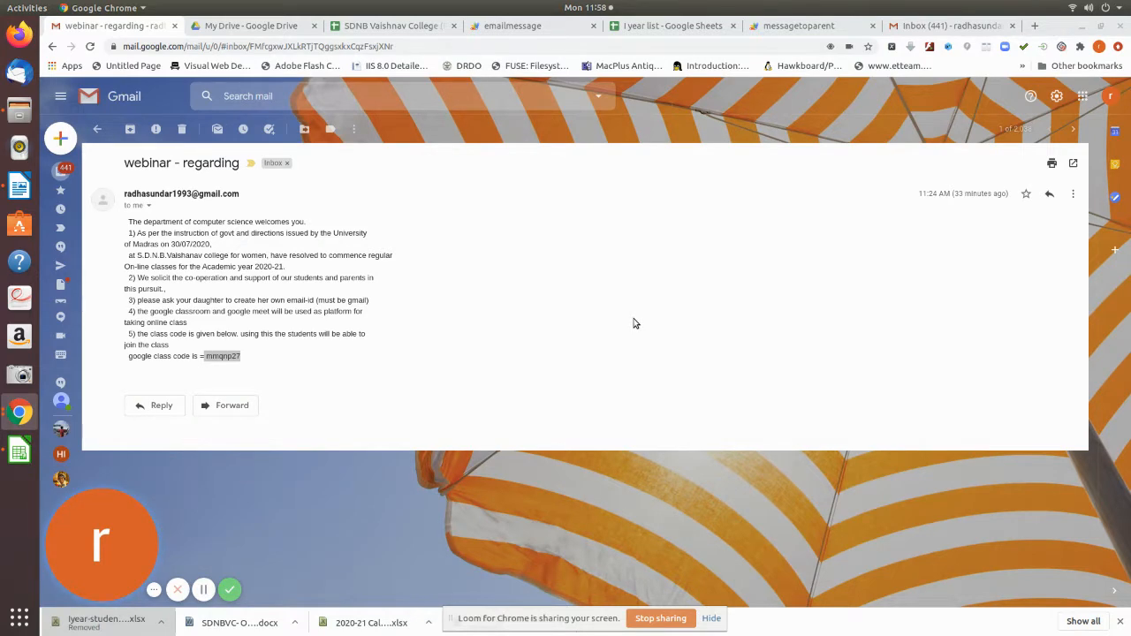
mouse_move(286, 277)
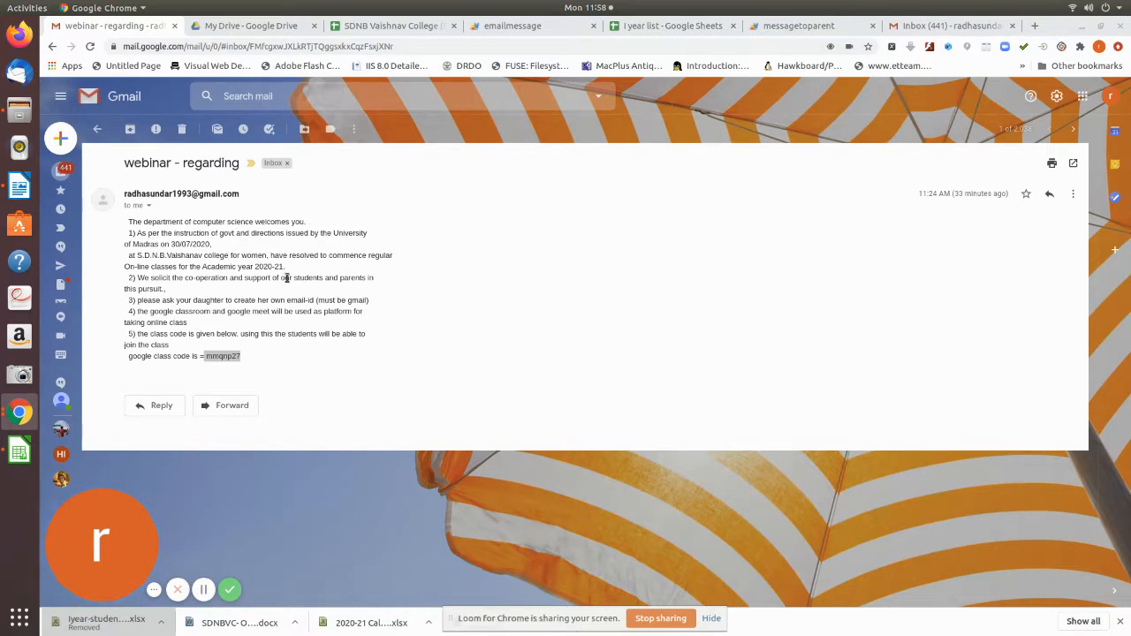
mouse_move(353, 283)
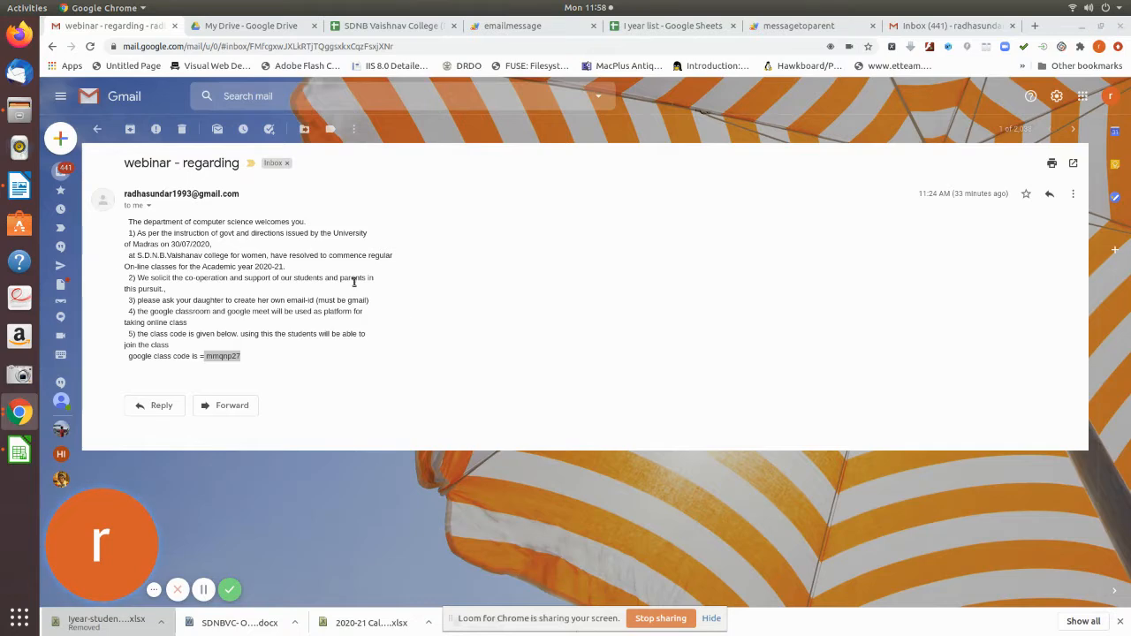
mouse_move(239, 355)
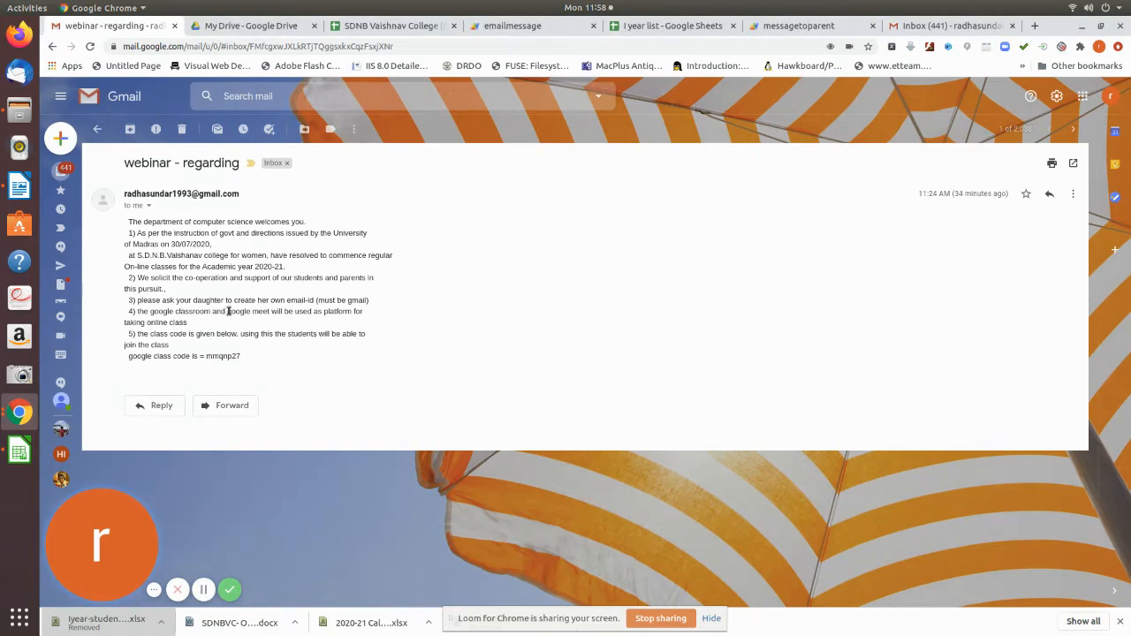
mouse_move(311, 331)
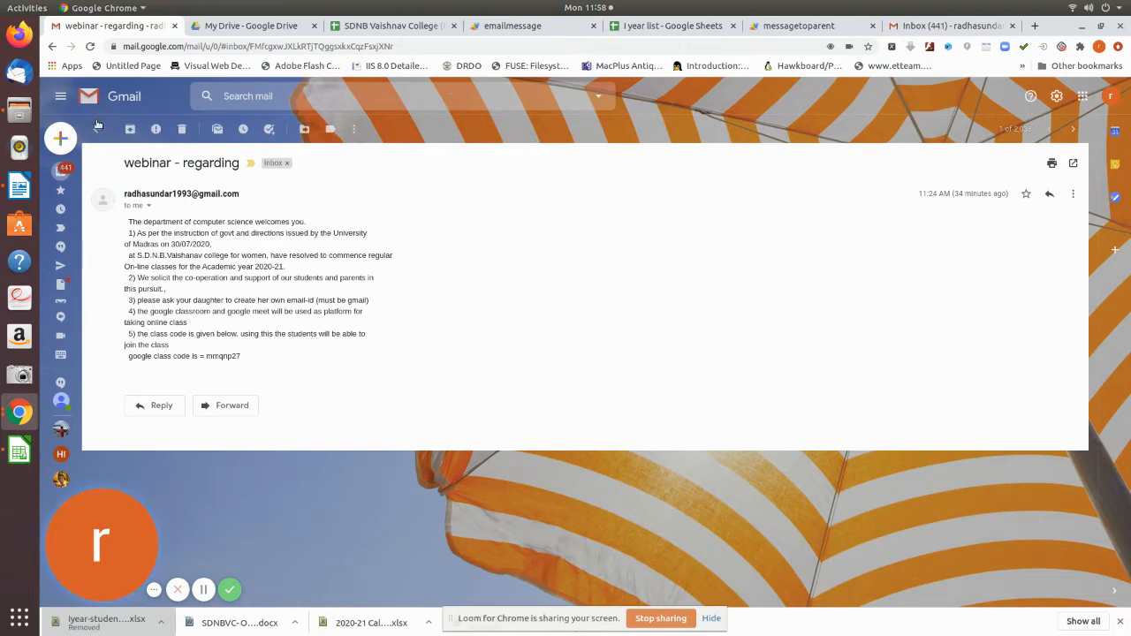
Return from the open webinar message to the Gmail inbox list
left_click(52, 47)
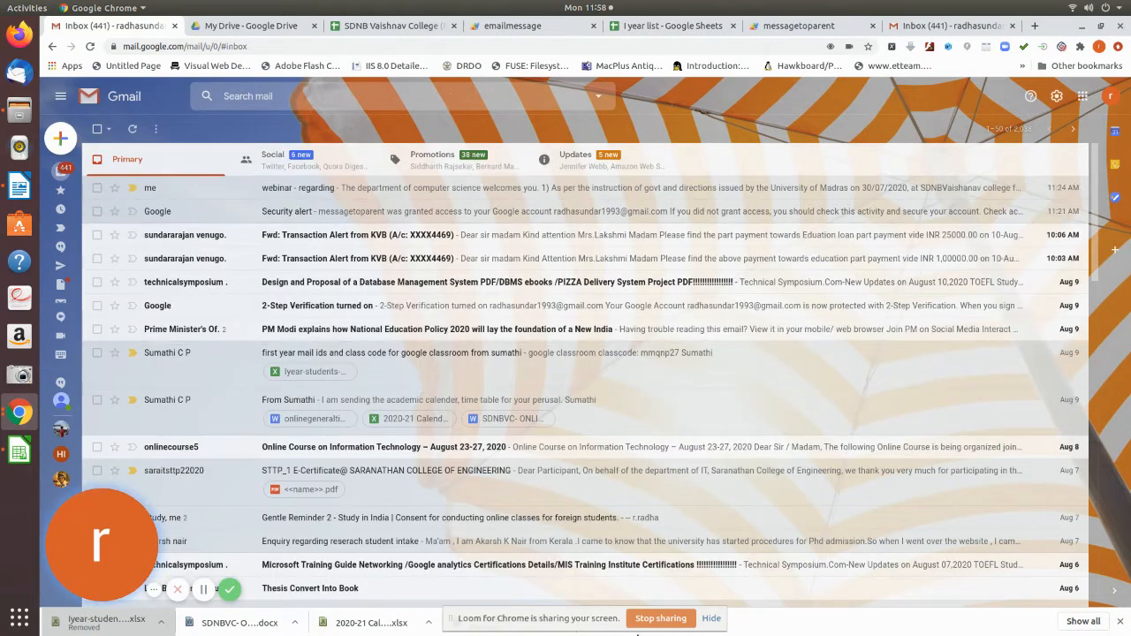
mouse_move(433, 281)
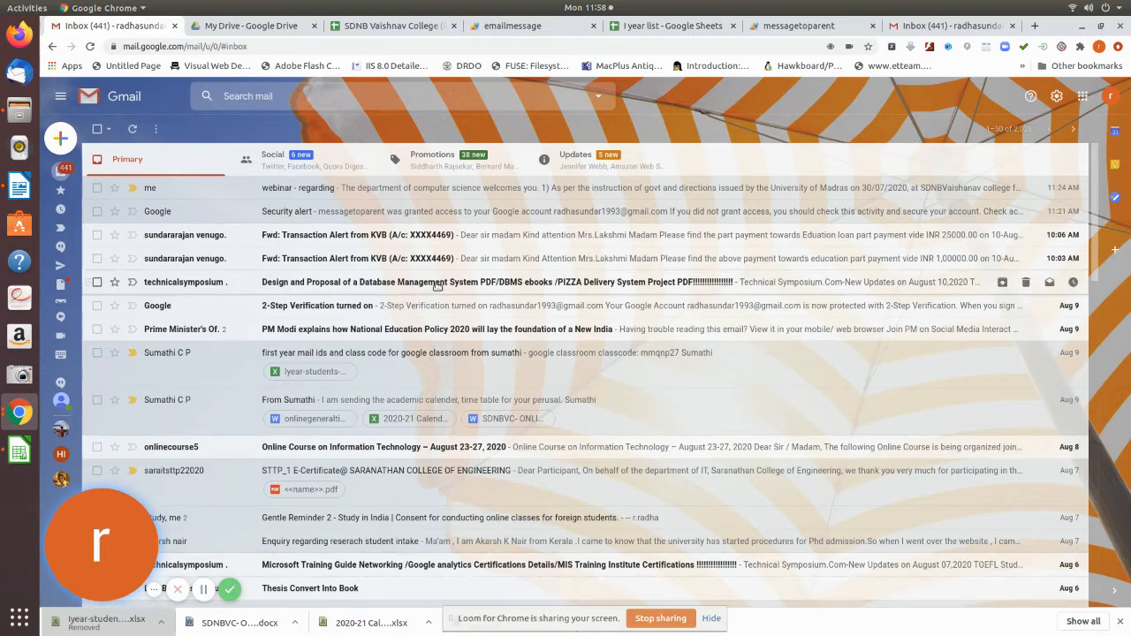
mouse_move(600, 124)
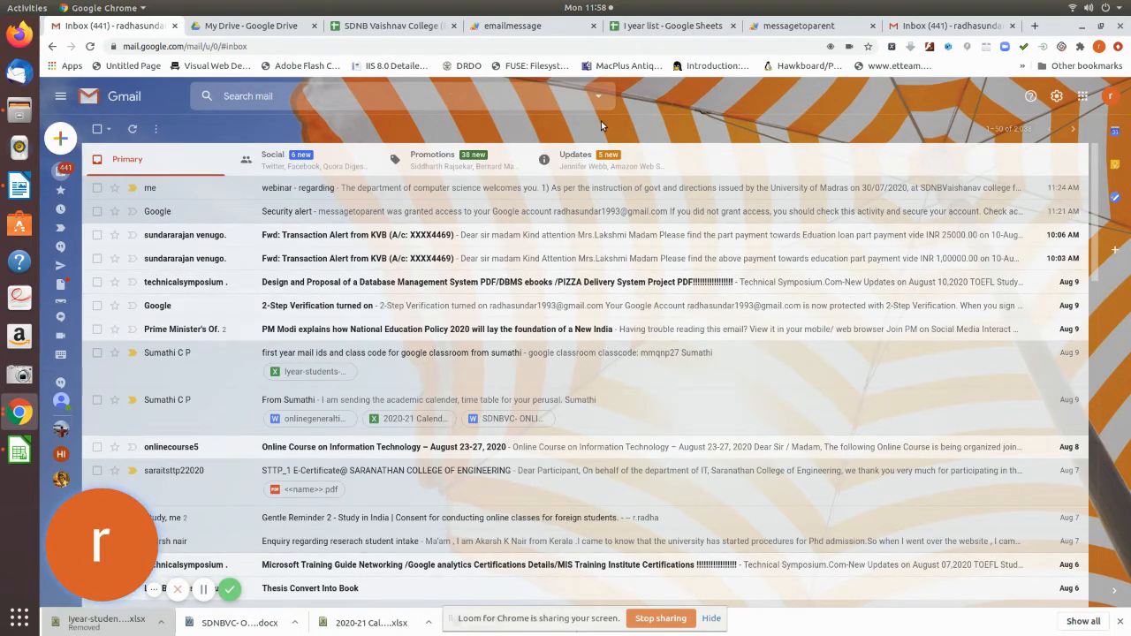
mouse_move(497, 197)
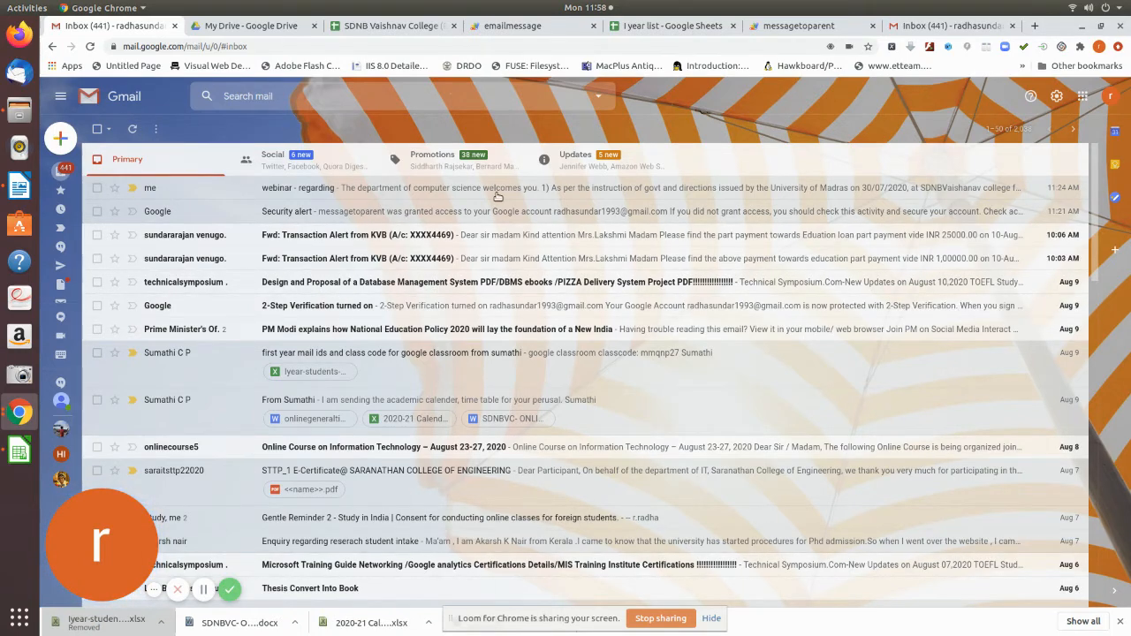
mouse_move(270, 170)
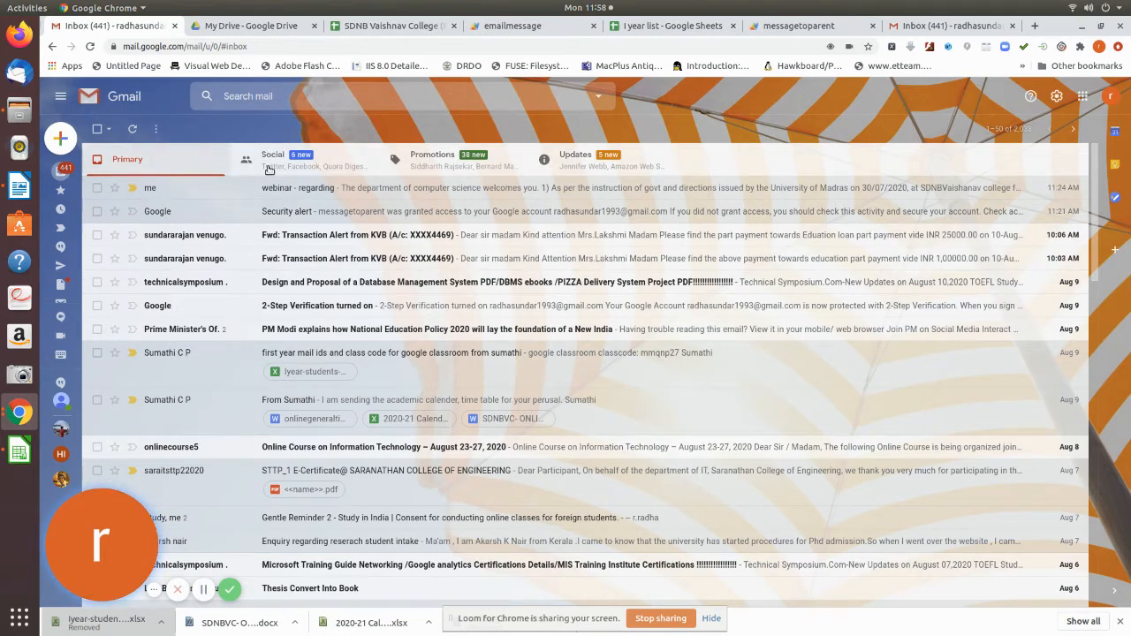
mouse_move(168, 187)
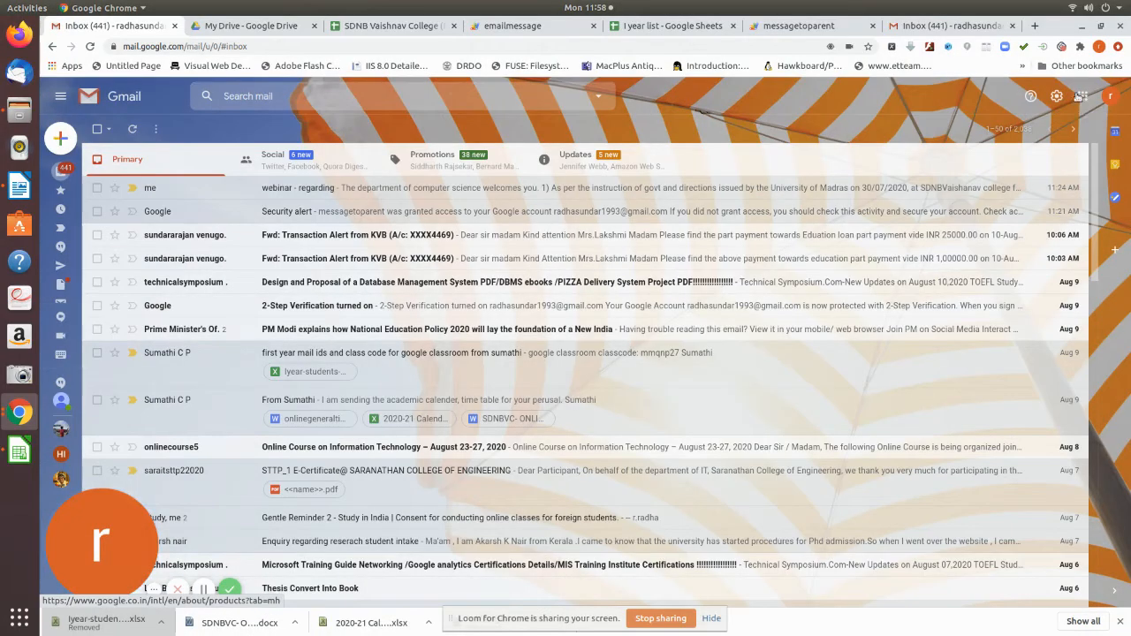
mouse_move(1080, 97)
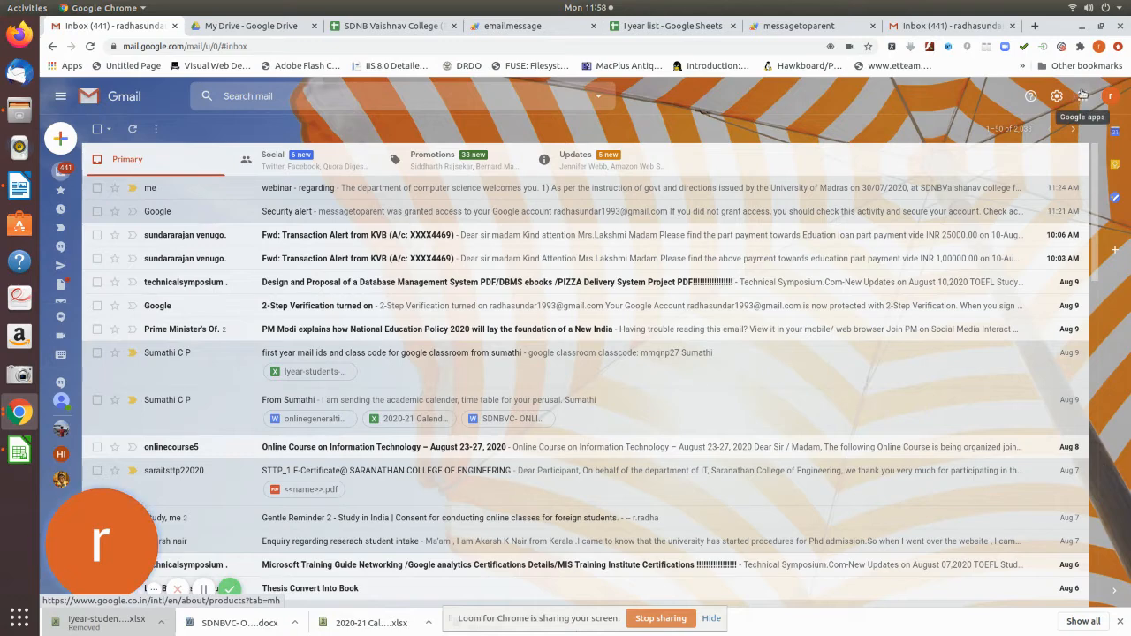
Launch Google Classroom from the Google apps grid in Gmail
left_click(1081, 96)
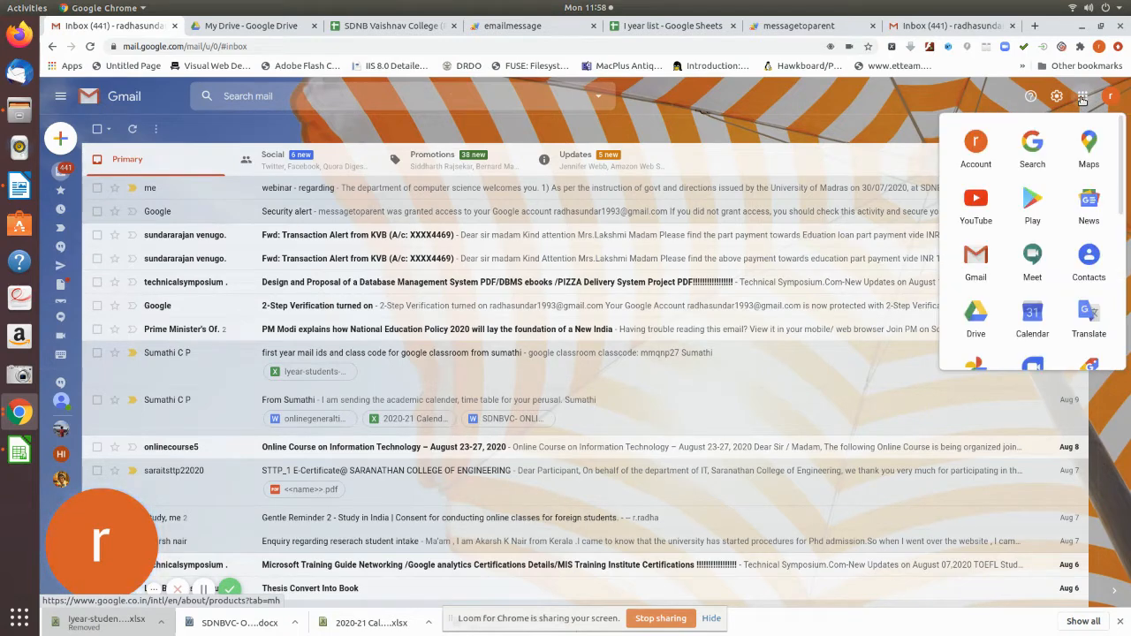
scroll("down", 3)
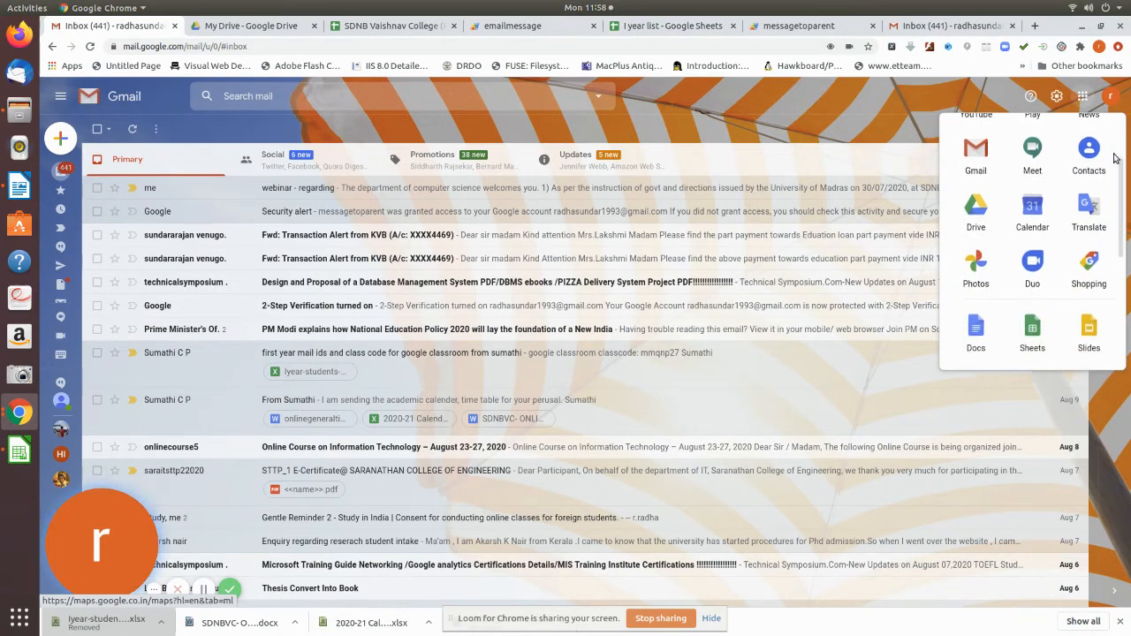
scroll("down", 3)
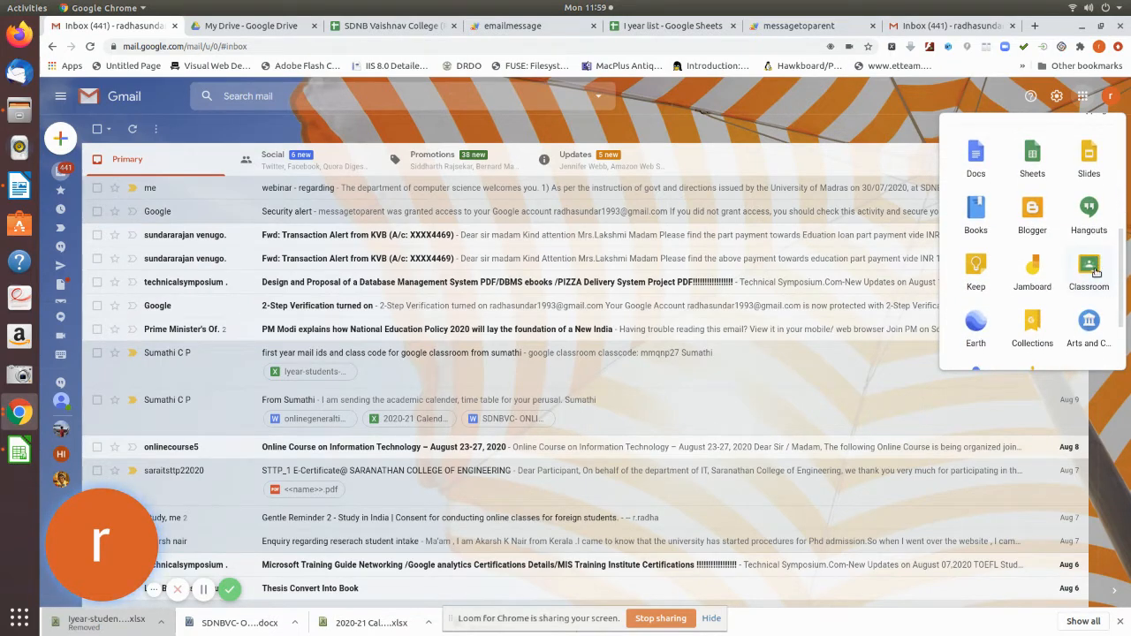
left_click(1088, 267)
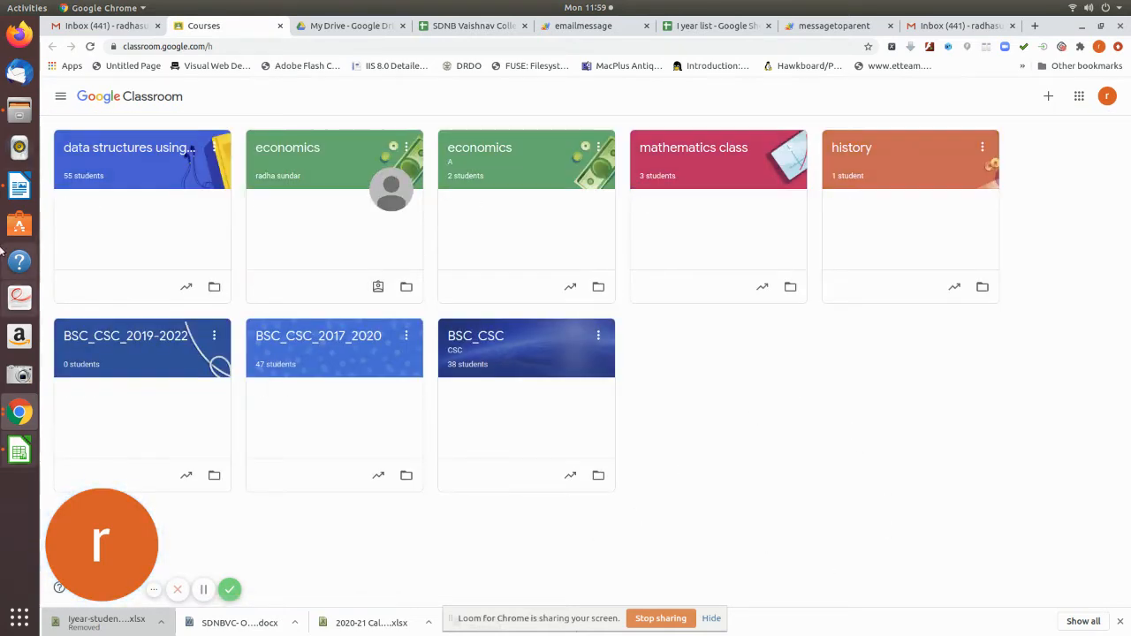
mouse_move(306, 128)
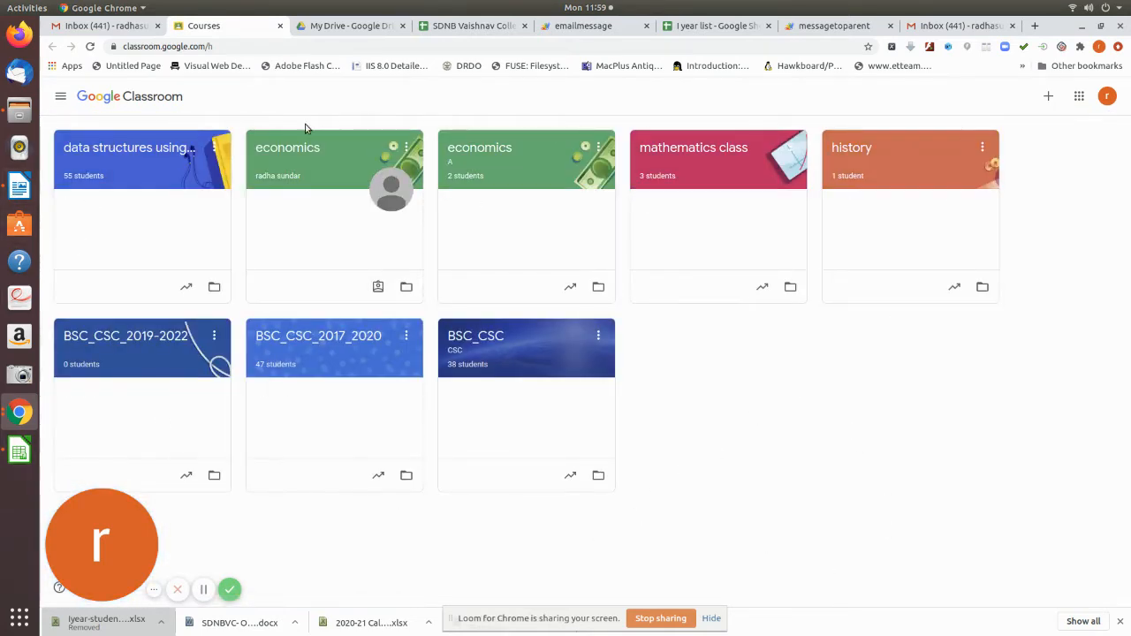
mouse_move(508, 403)
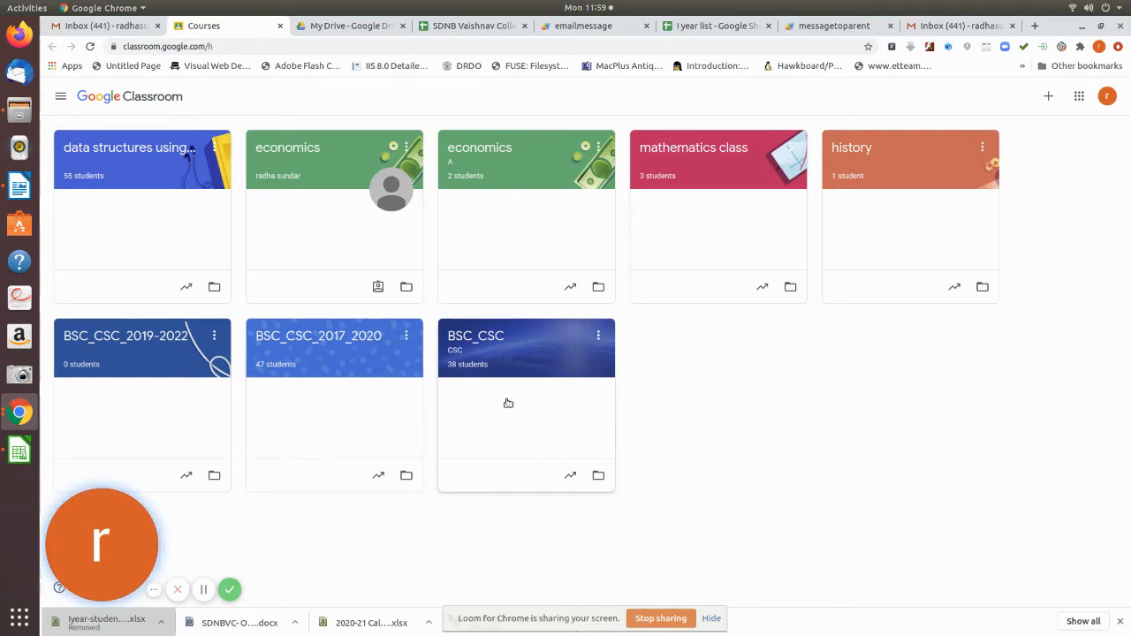
mouse_move(738, 393)
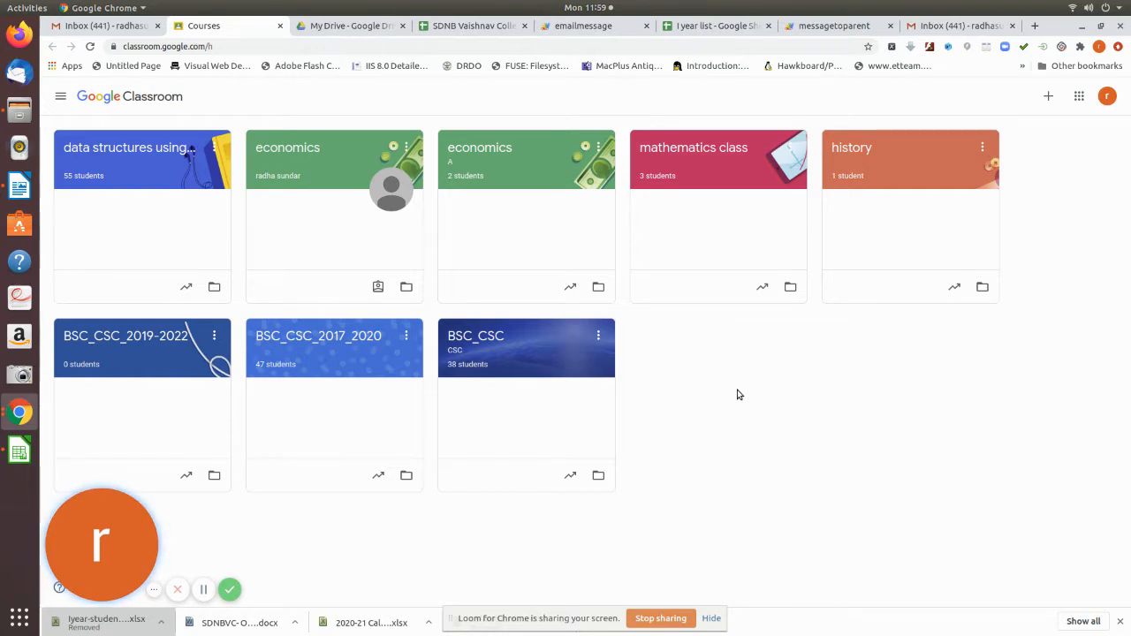
mouse_move(1048, 97)
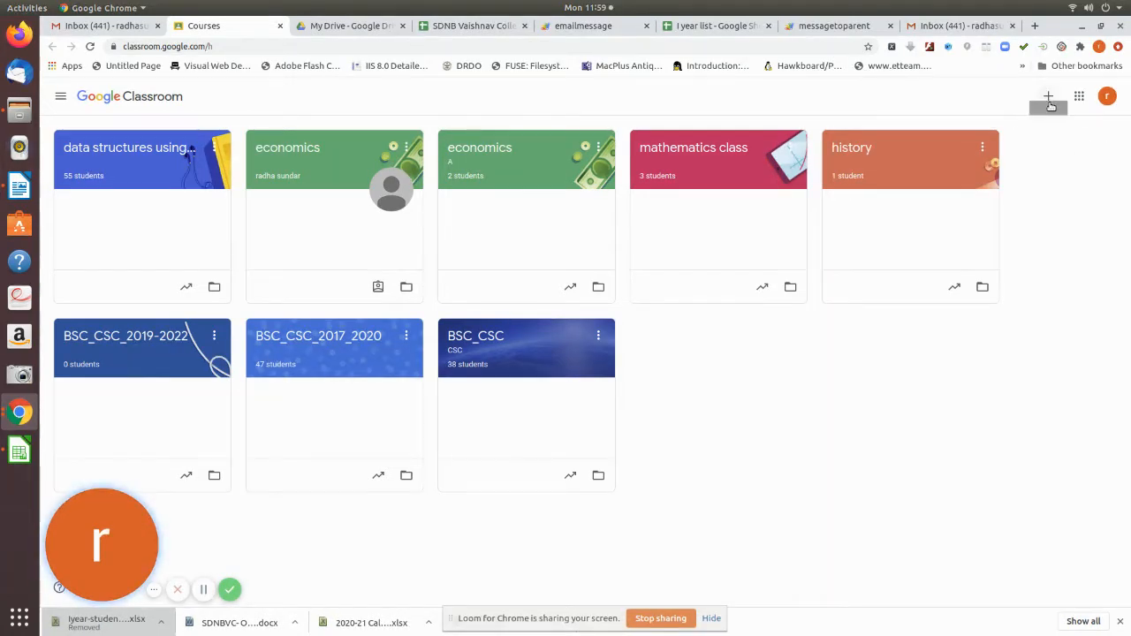
mouse_move(1048, 96)
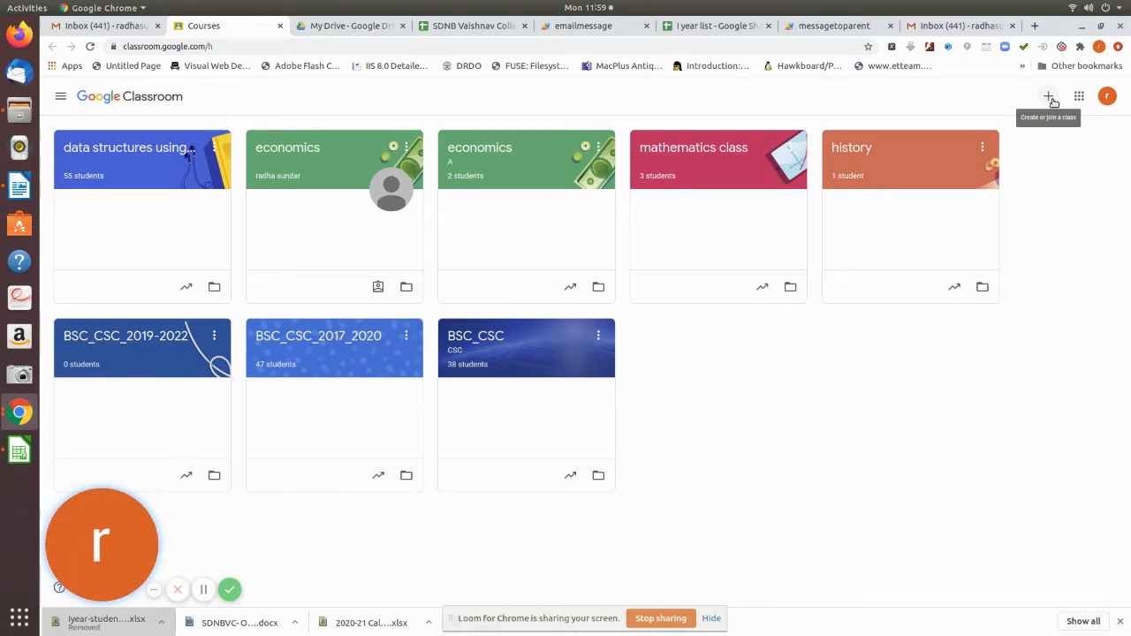
Start the Join class form with the Class code field active, then revisit the Gmail tab
left_click(1048, 97)
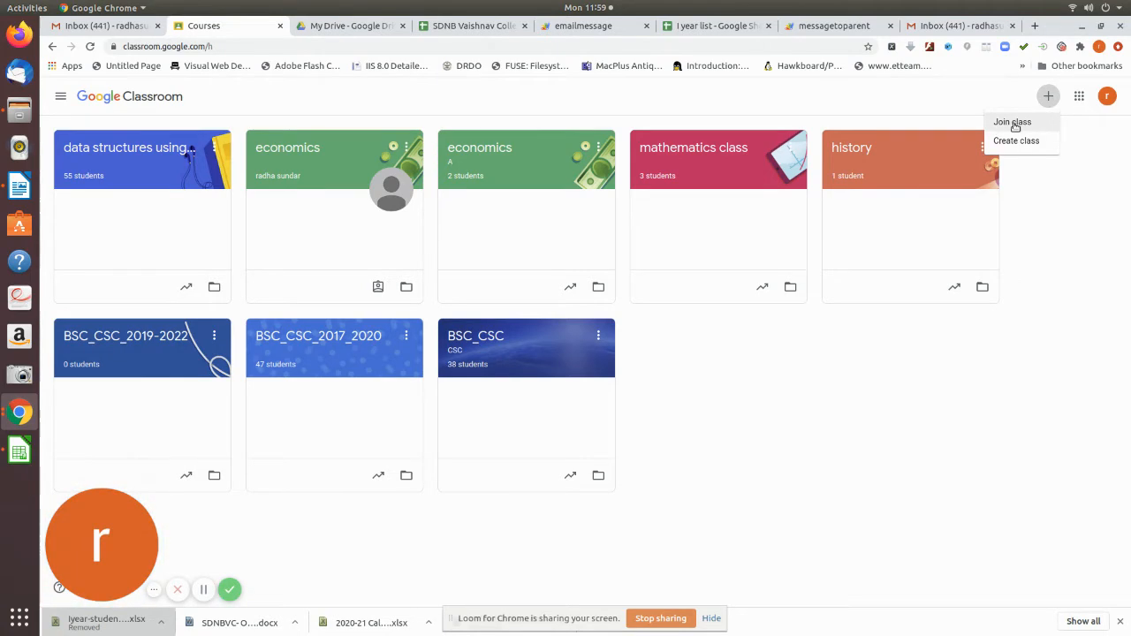
left_click(1012, 122)
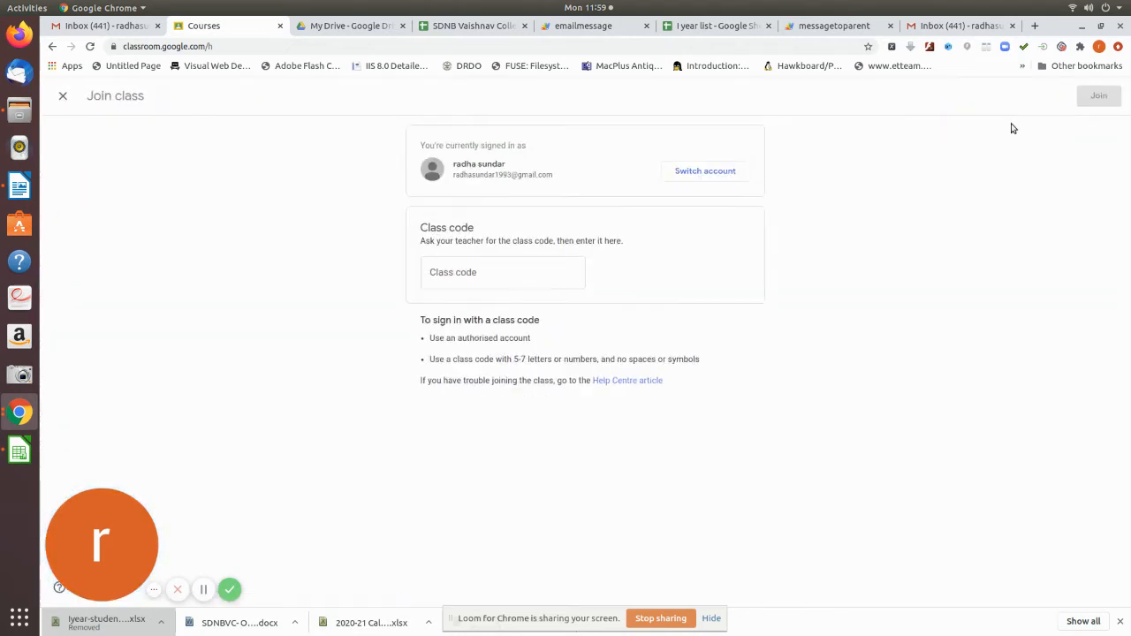
left_click(502, 273)
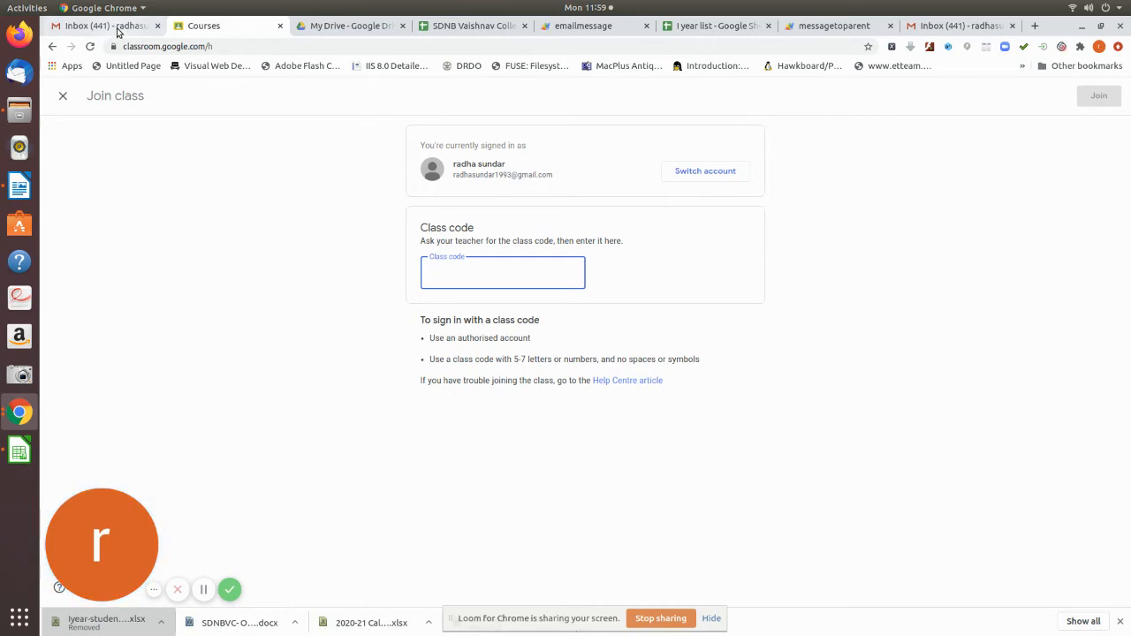
left_click(100, 25)
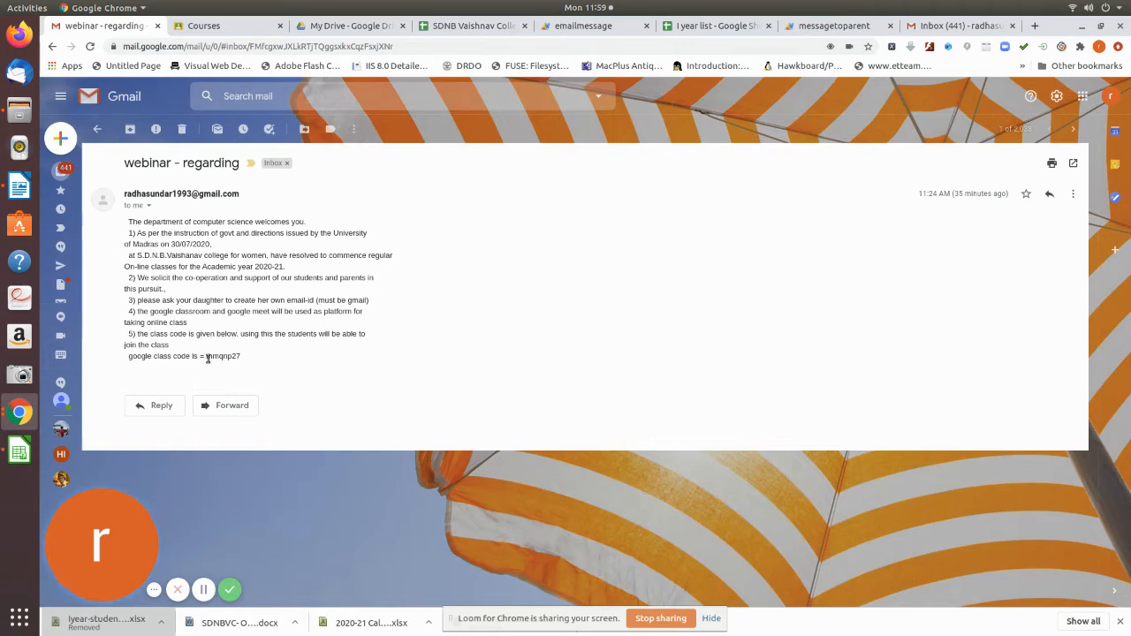
double_click(221, 356)
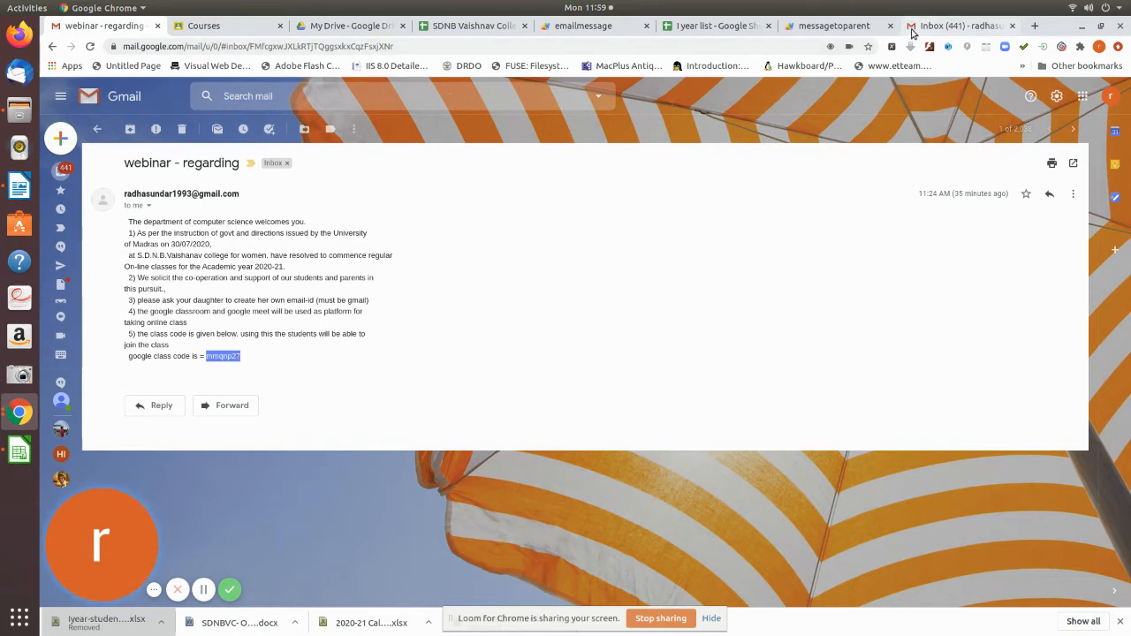
left_click(203, 25)
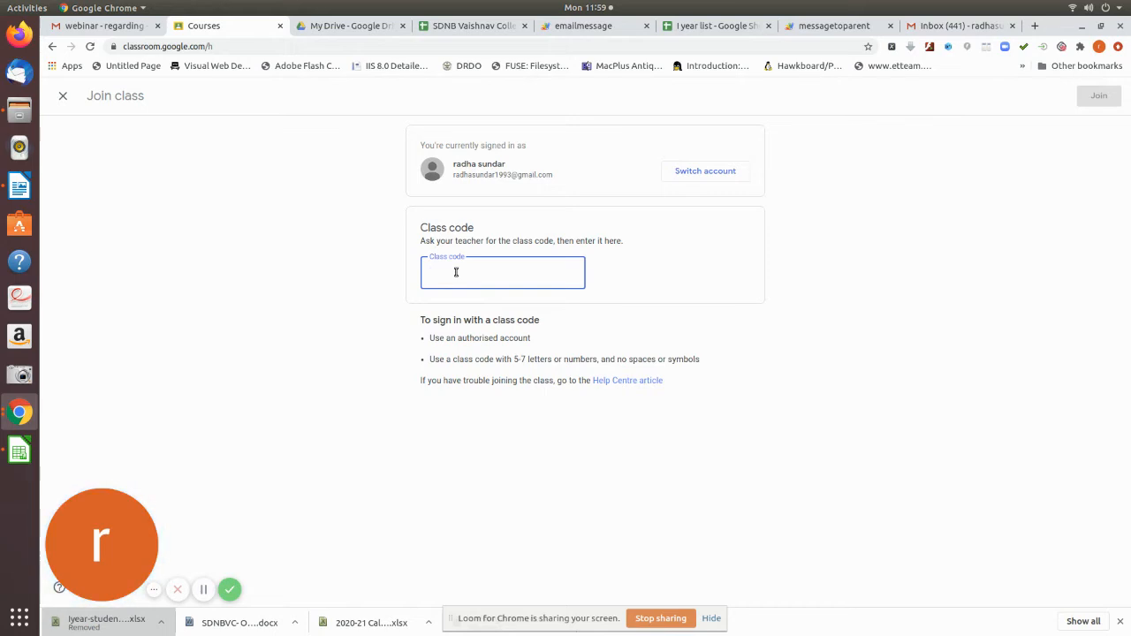
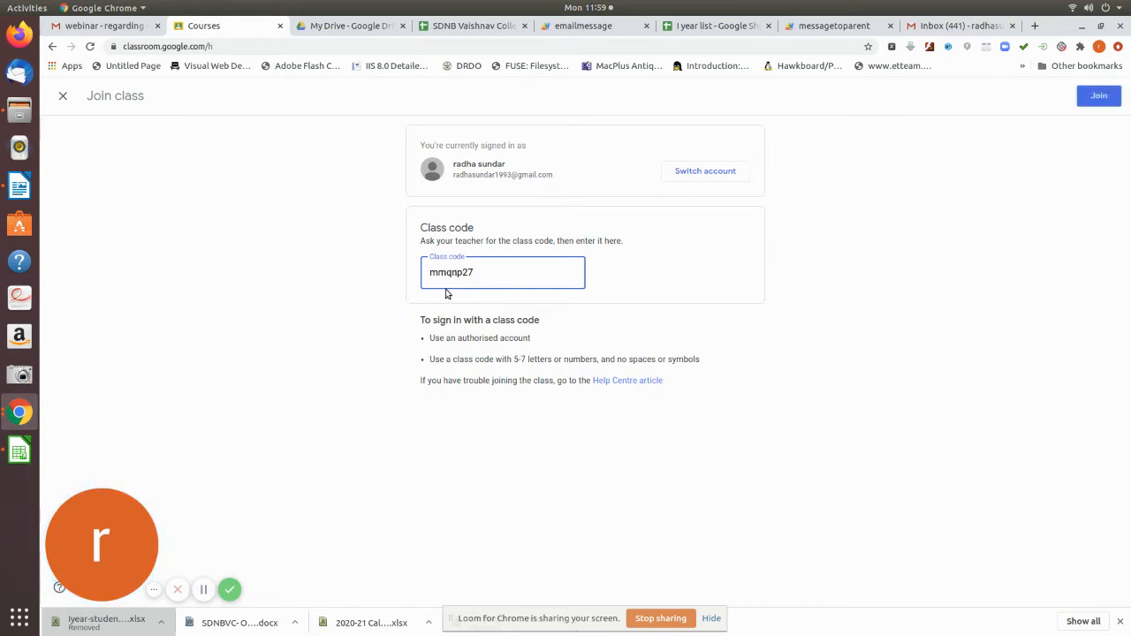
mouse_move(468, 336)
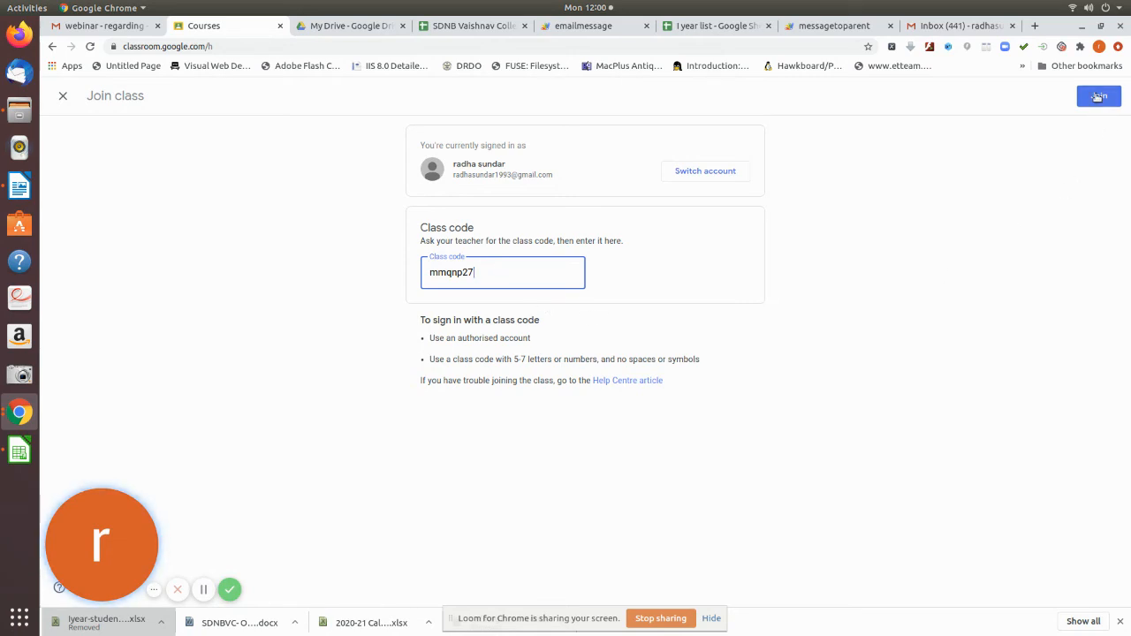
left_click(1099, 95)
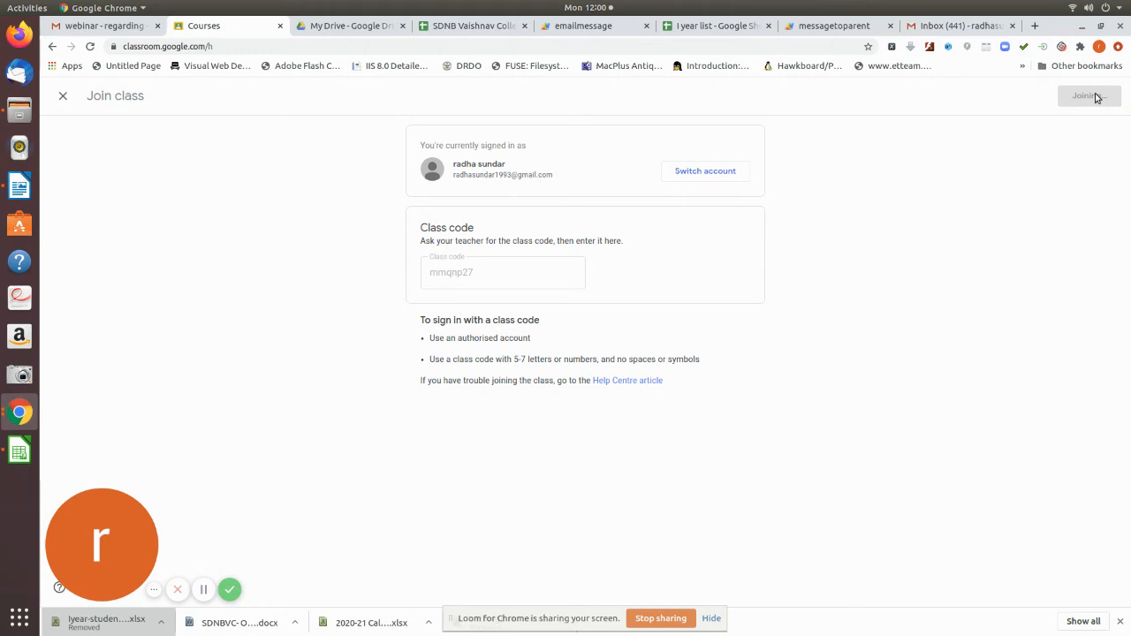
Complete joining to land in the I BSC C AIDED class stream
left_click(1087, 96)
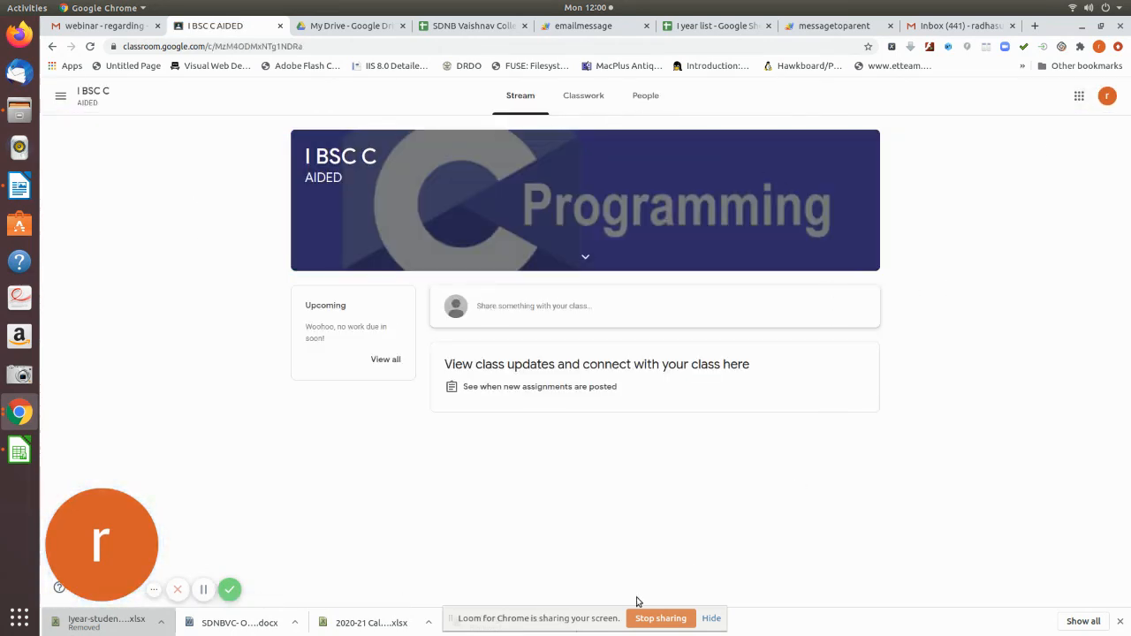
mouse_move(498, 548)
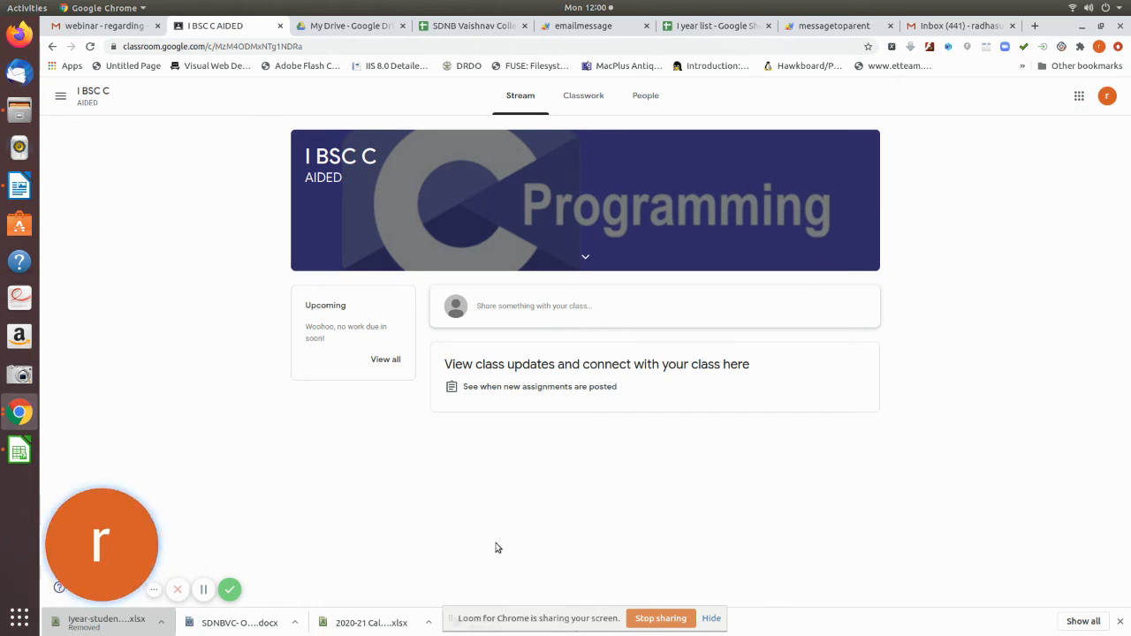
mouse_move(658, 541)
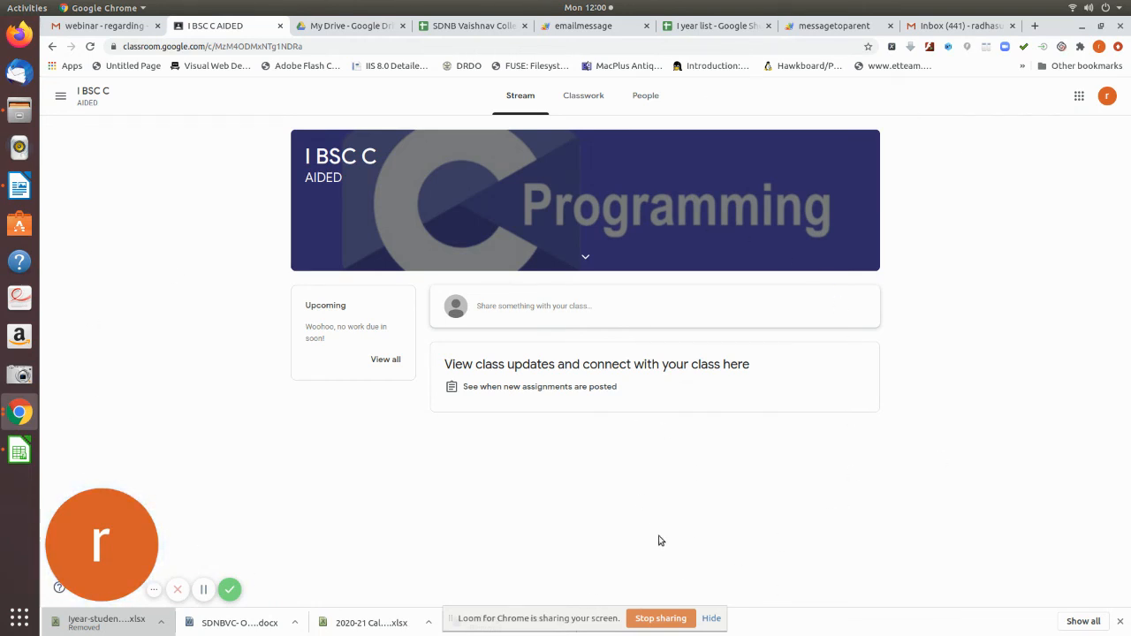